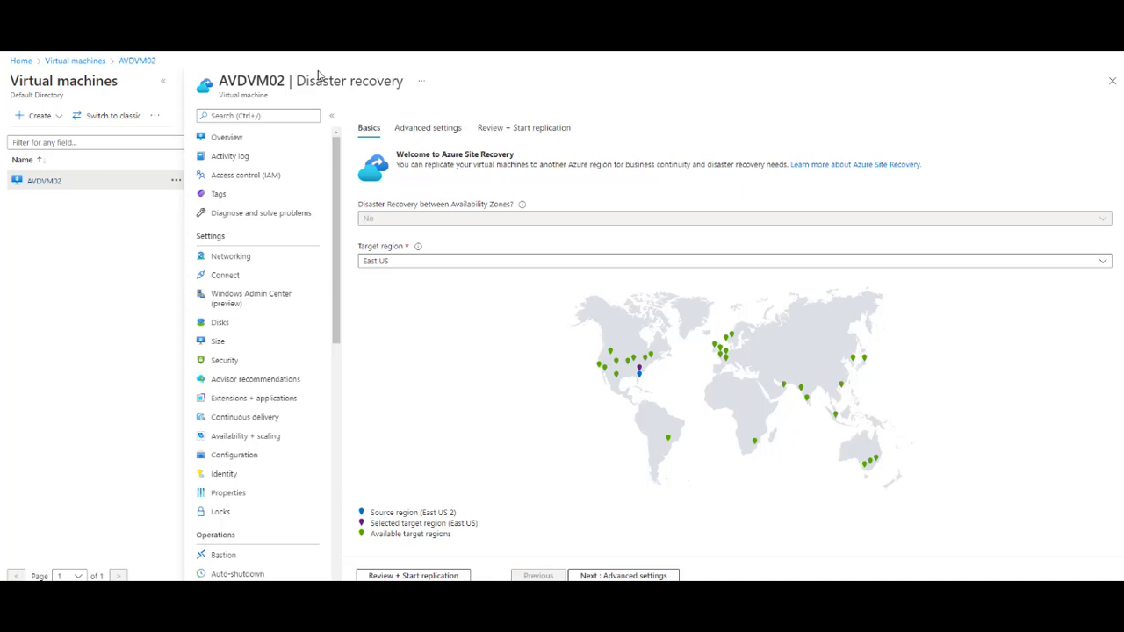
Proceed with Next : Advanced settings to review AVDVM02's target subscription, resource group, network and availability.
{"action": "scroll", "scroll_direction": "down", "scroll_amount": 3}
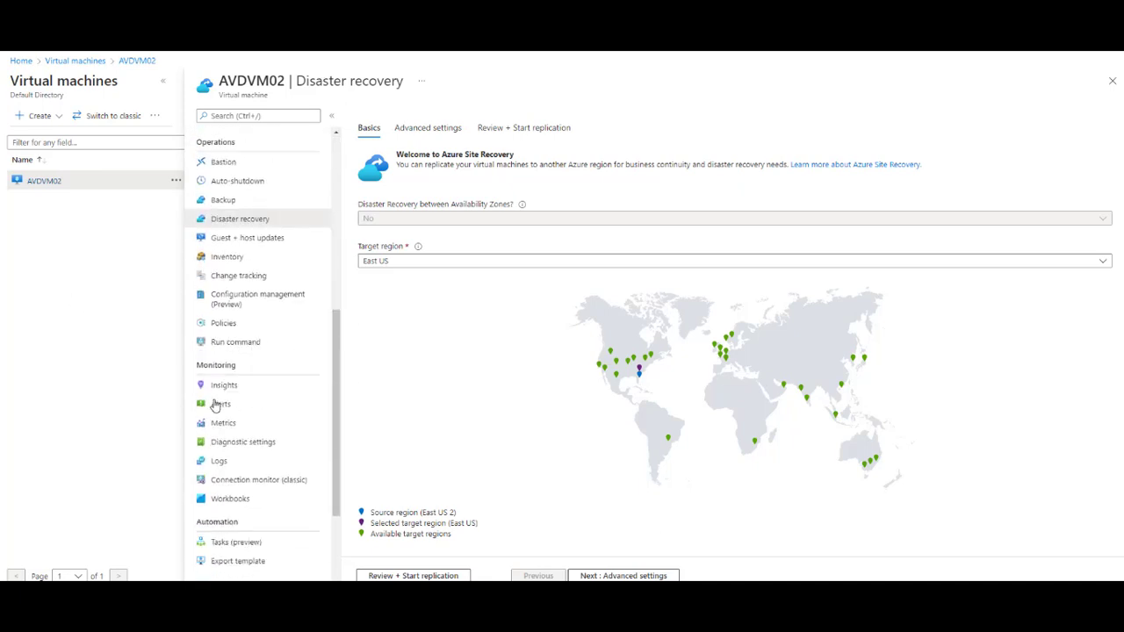
{"action": "scroll", "scroll_direction": "up", "scroll_amount": 3}
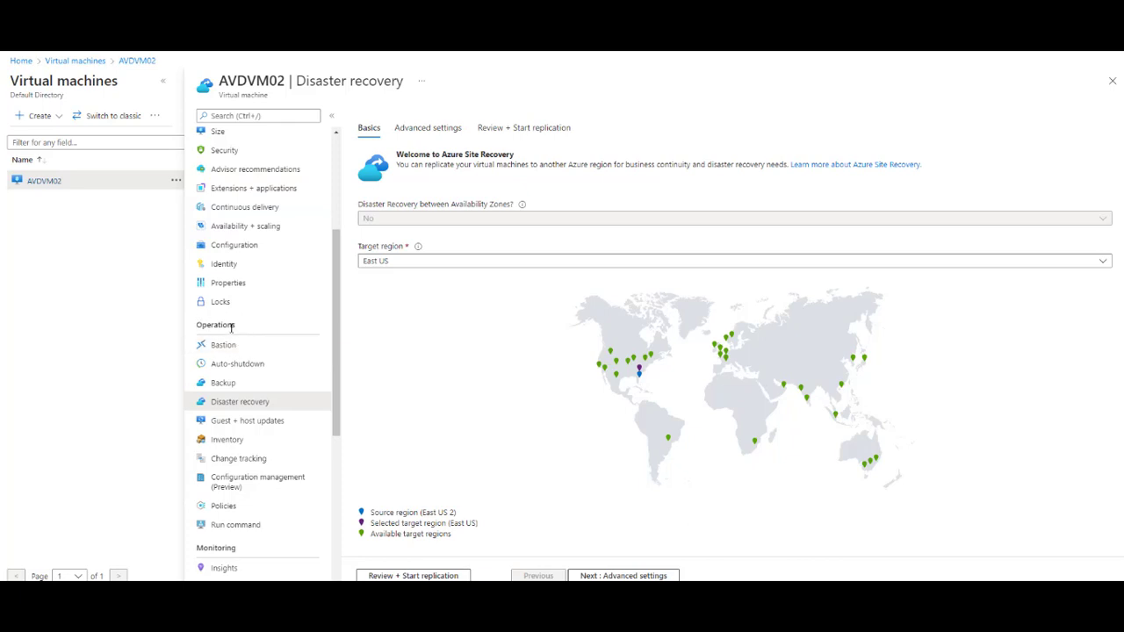
{"action": "scroll", "scroll_direction": "down", "scroll_amount": 3}
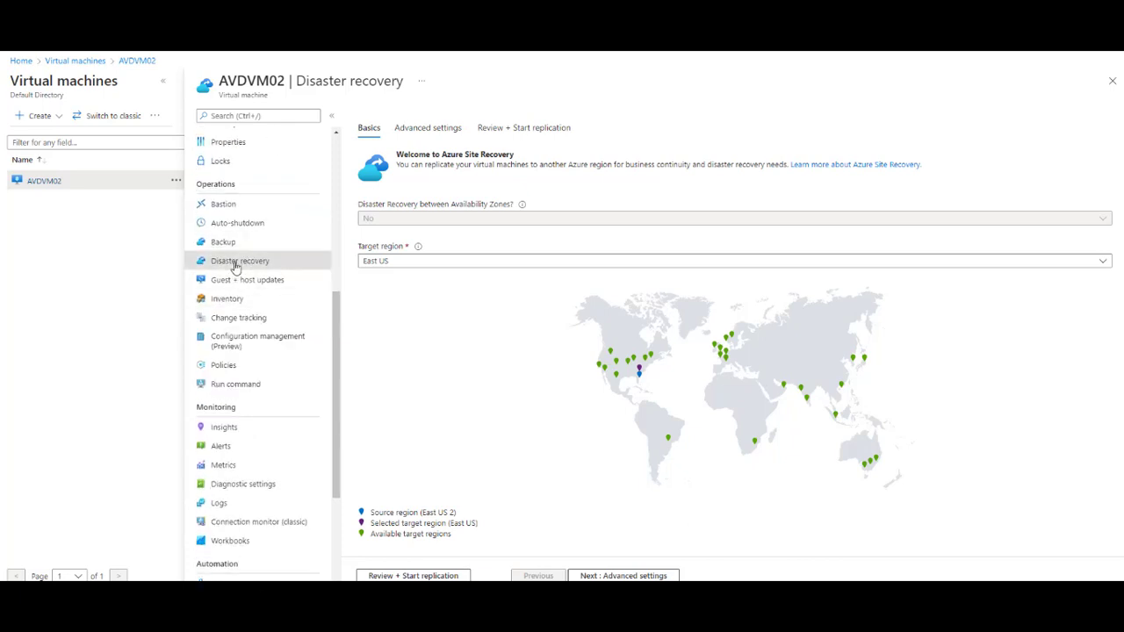
{"action": "mouse_move", "coordinate": [496, 395]}
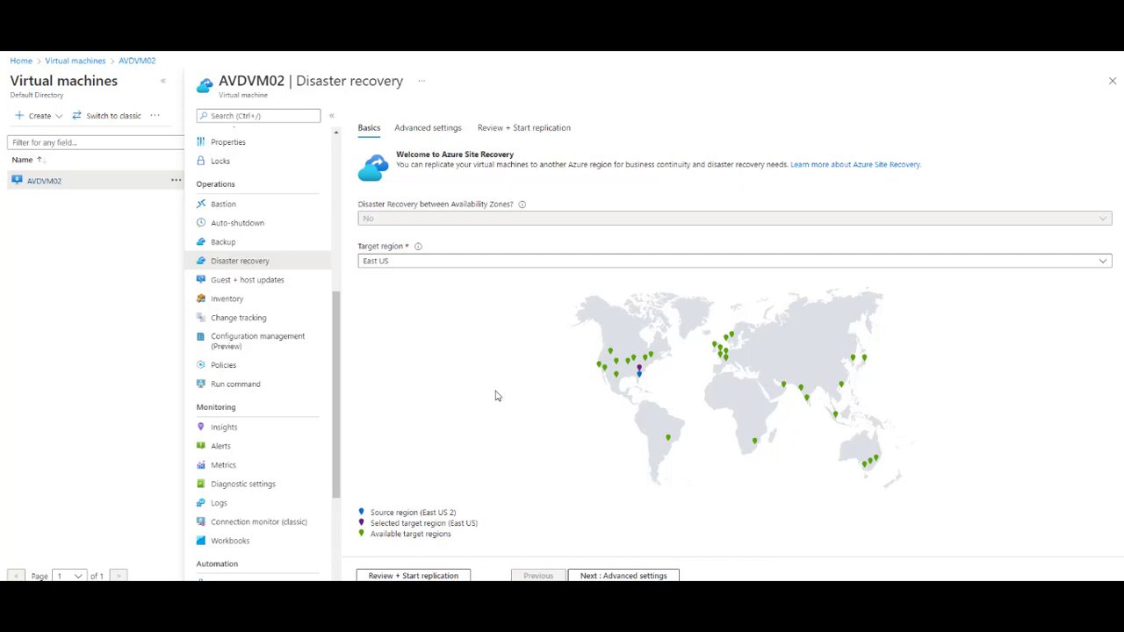
{"action": "mouse_move", "coordinate": [365, 320]}
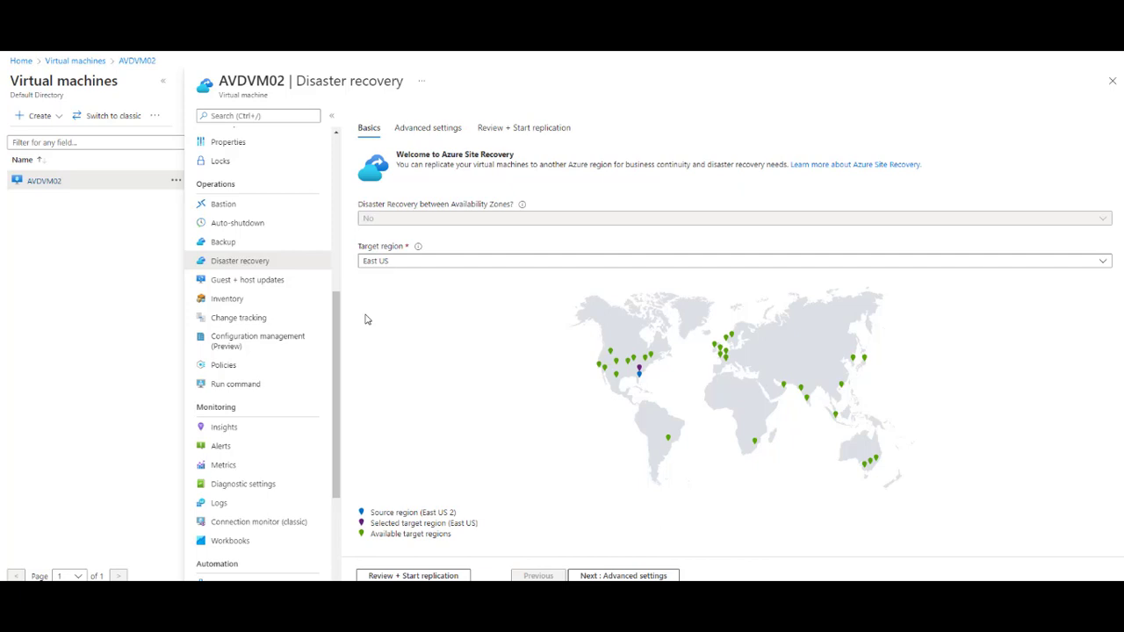
{"action": "mouse_move", "coordinate": [435, 521]}
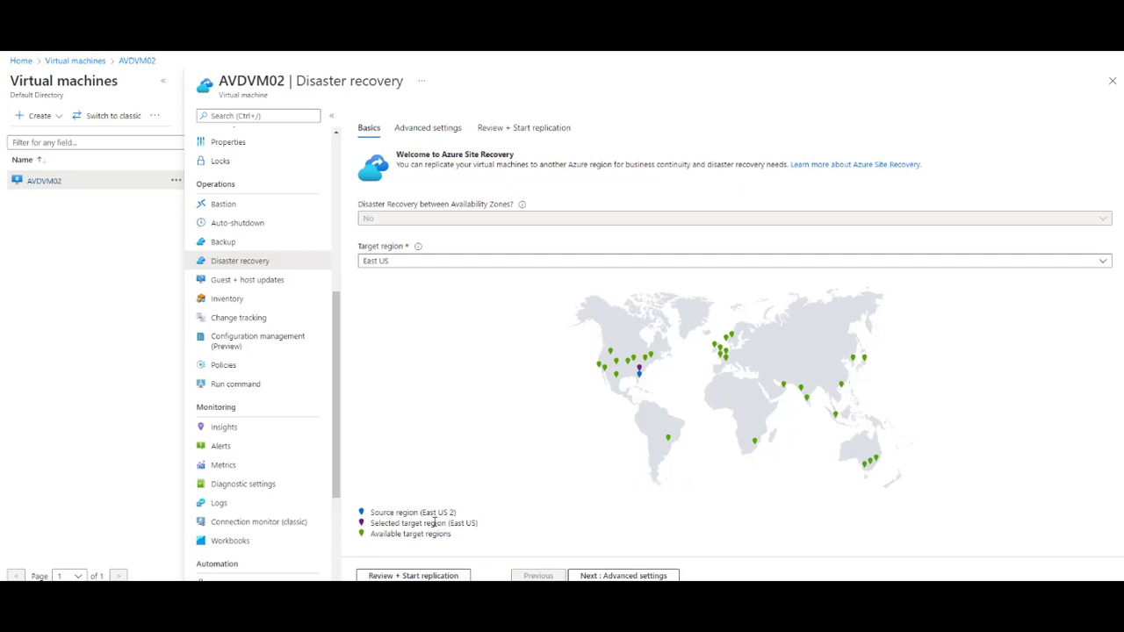
{"action": "mouse_move", "coordinate": [457, 495]}
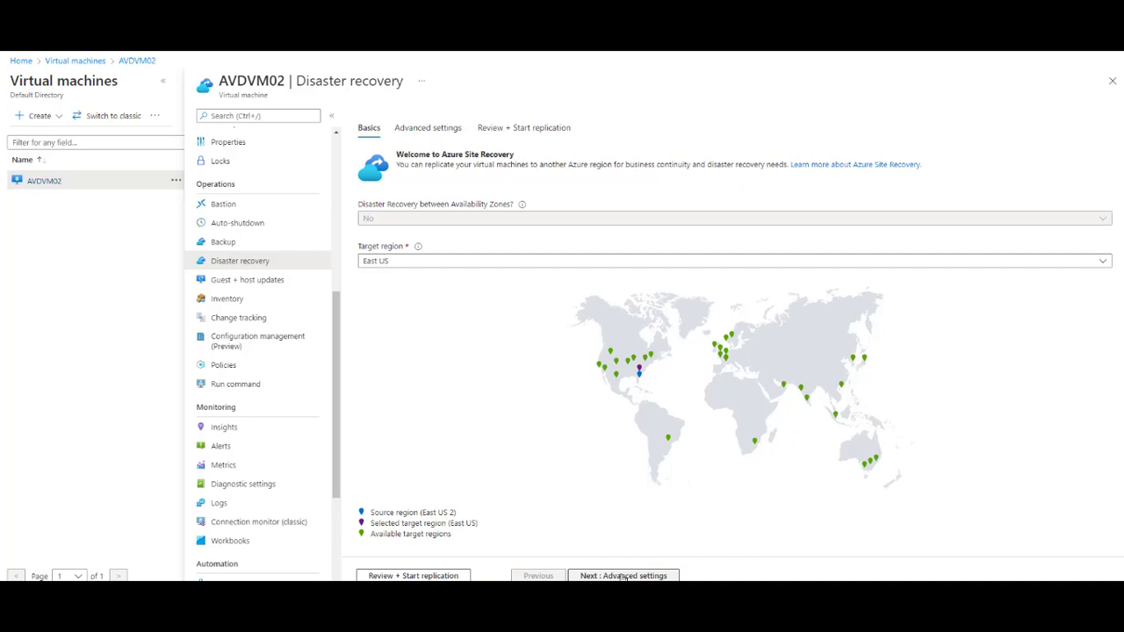
{"action": "left_click", "coordinate": [621, 576]}
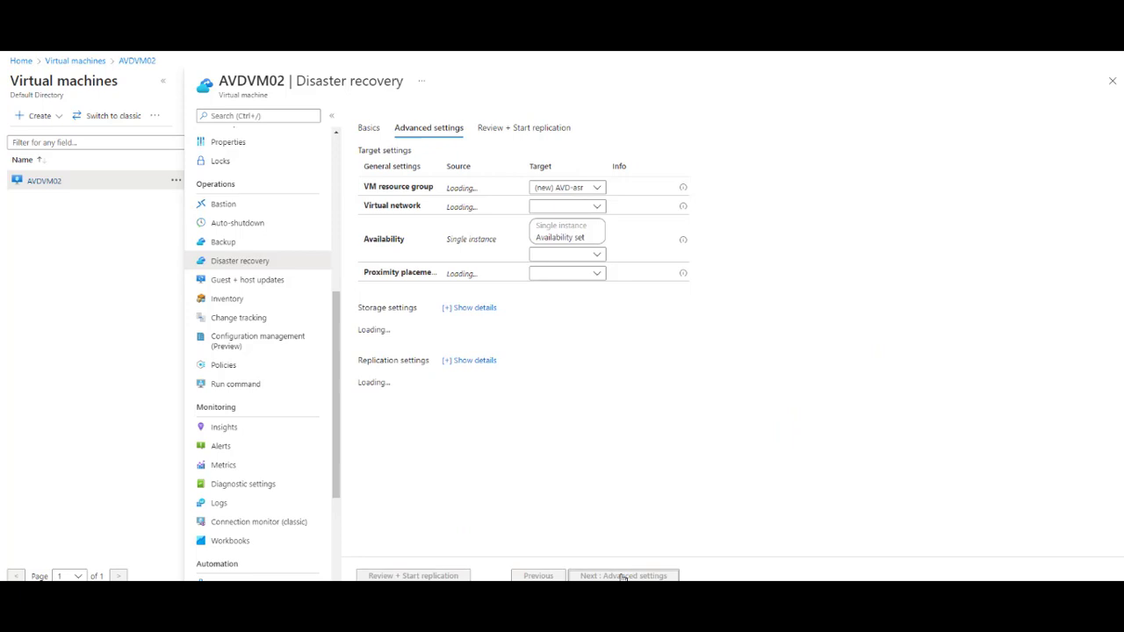
{"action": "left_click", "coordinate": [624, 575]}
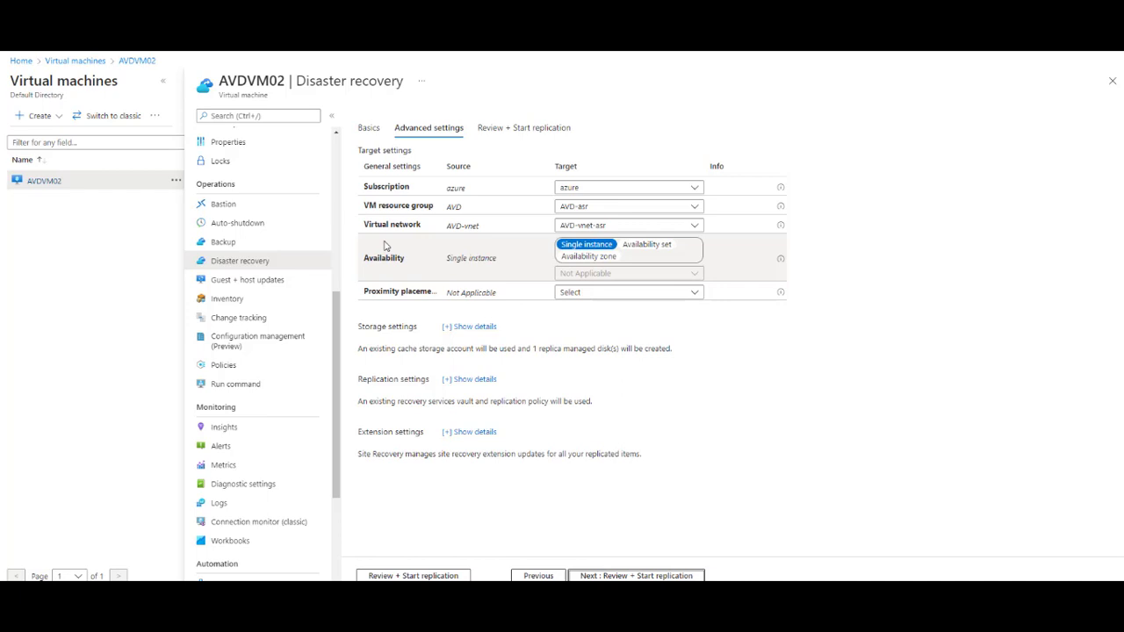
{"action": "mouse_move", "coordinate": [455, 204]}
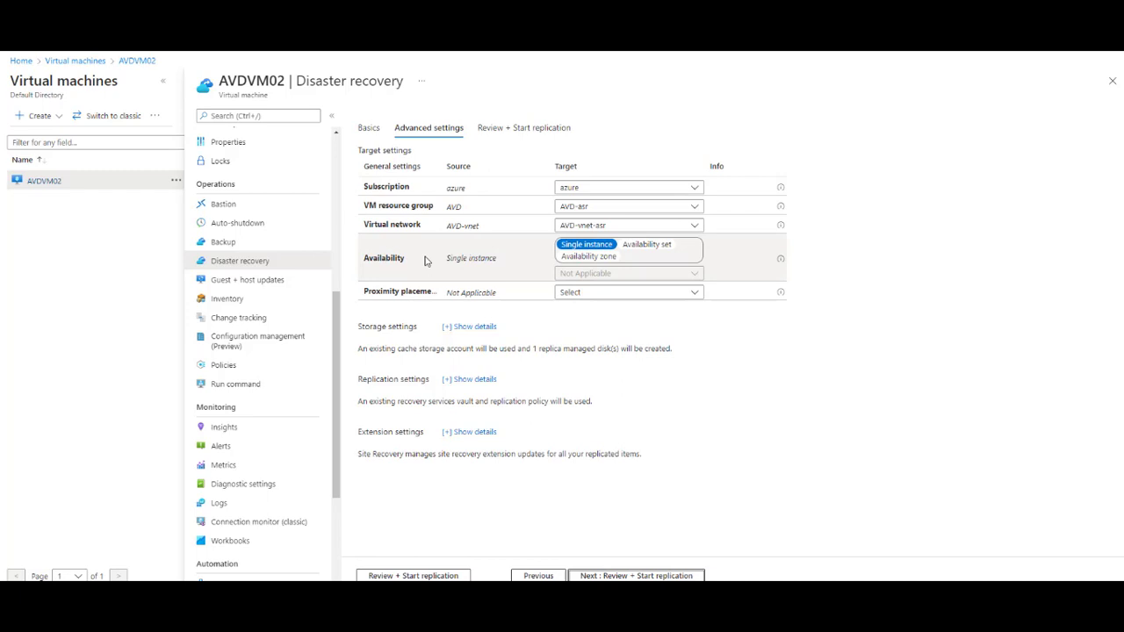
{"action": "mouse_move", "coordinate": [450, 345]}
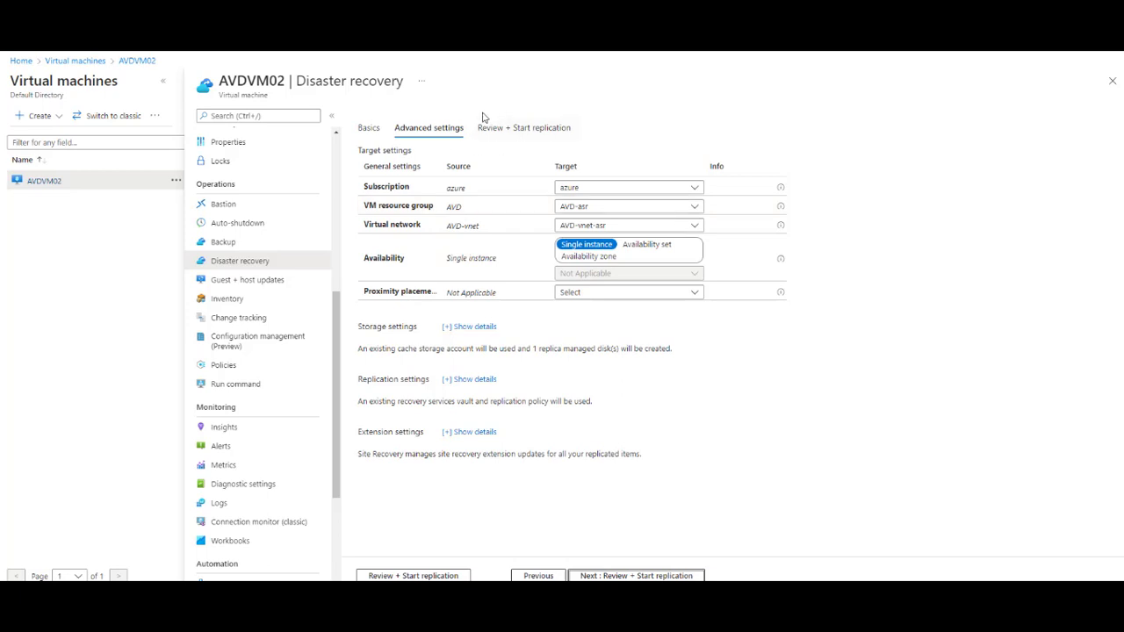
{"action": "mouse_move", "coordinate": [435, 78]}
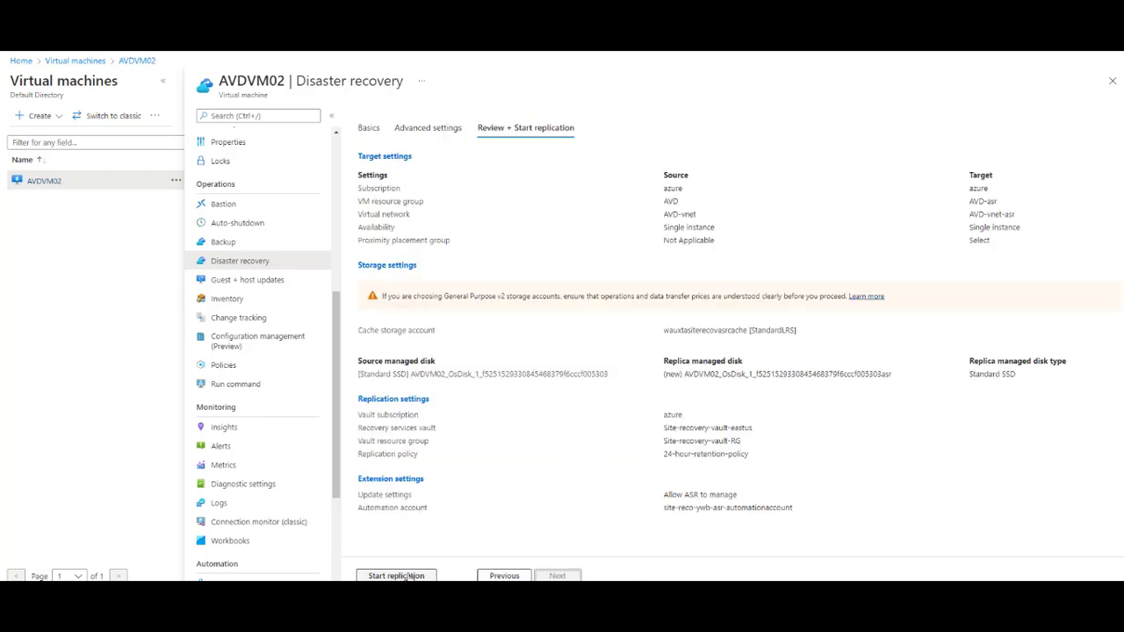
Start replication of AVDVM02 to East US from the Review + Start replication step.
{"action": "left_click", "coordinate": [397, 575]}
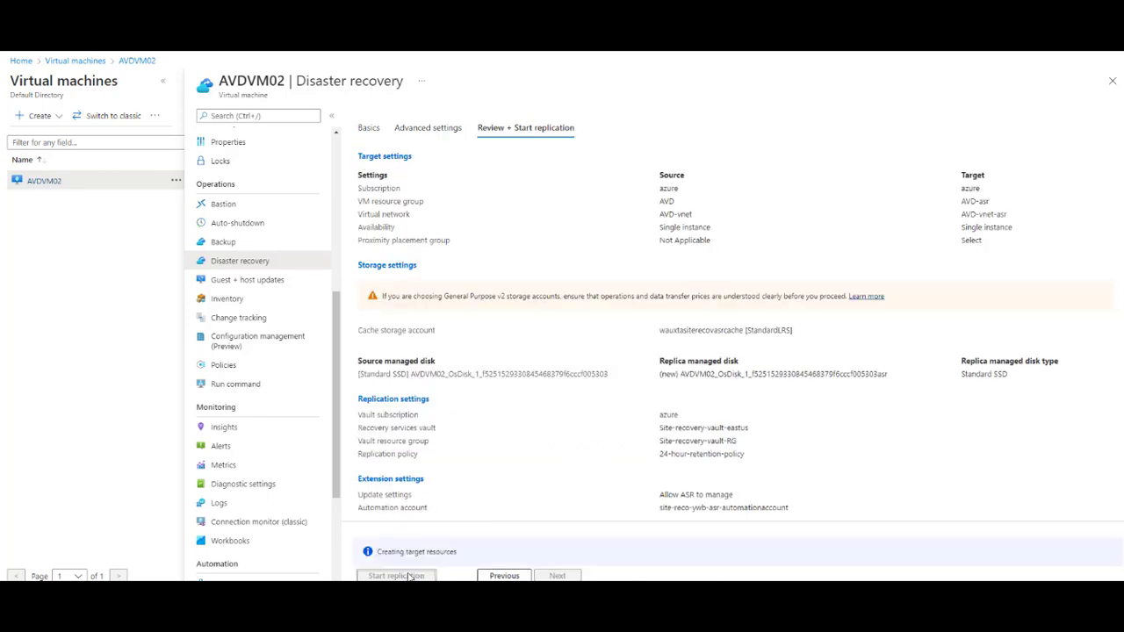
{"action": "left_click", "coordinate": [397, 576]}
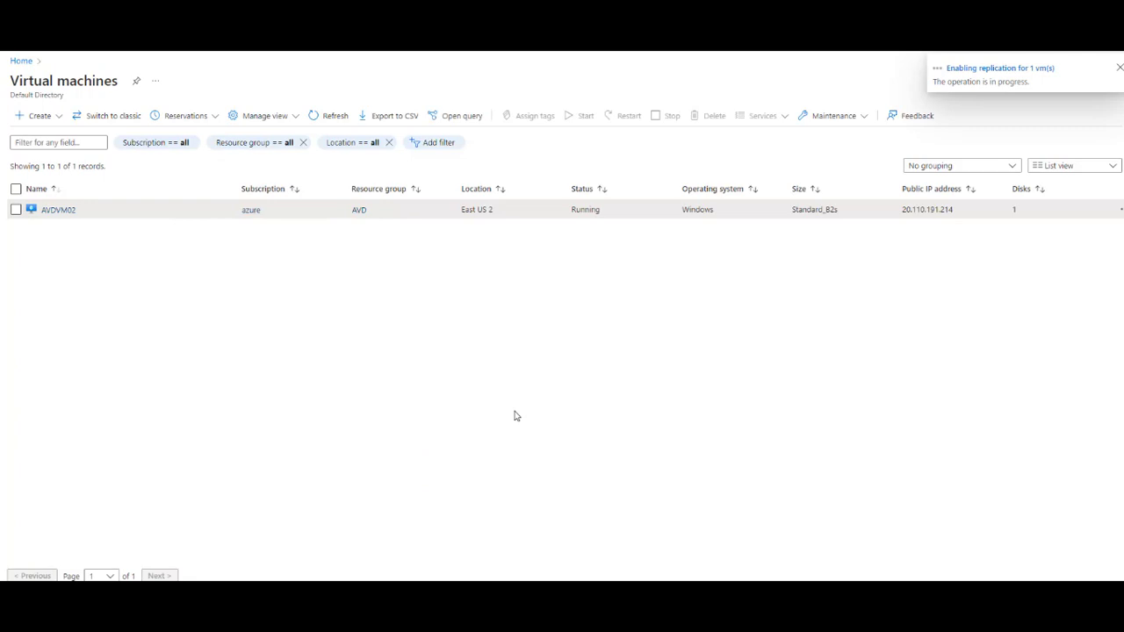
{"action": "left_click", "coordinate": [1120, 67]}
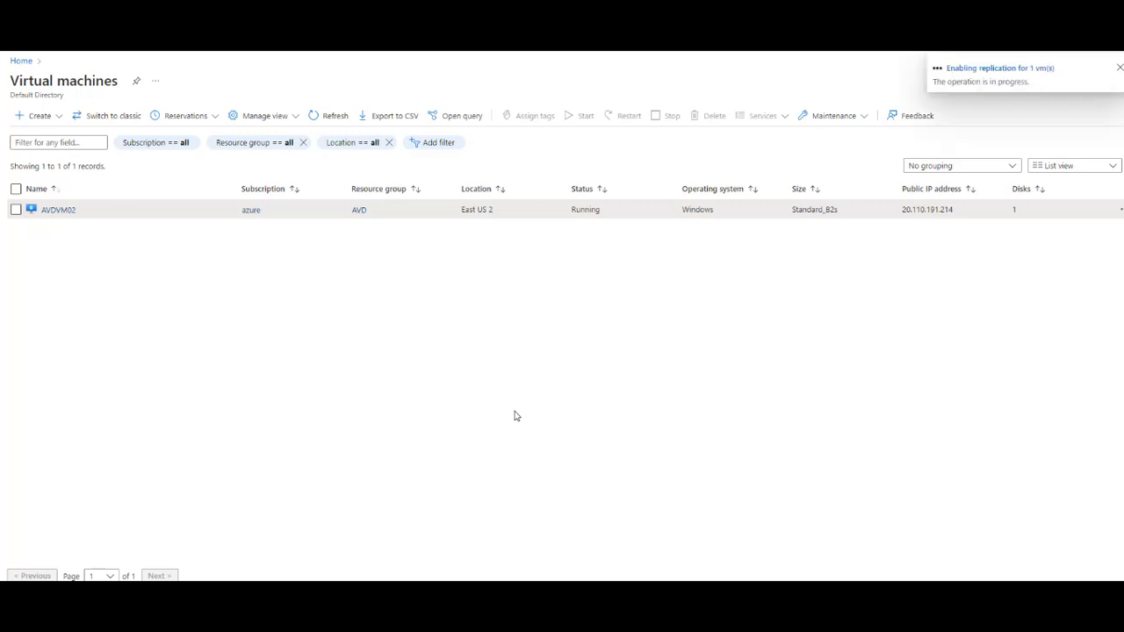
{"action": "left_click", "coordinate": [1120, 67]}
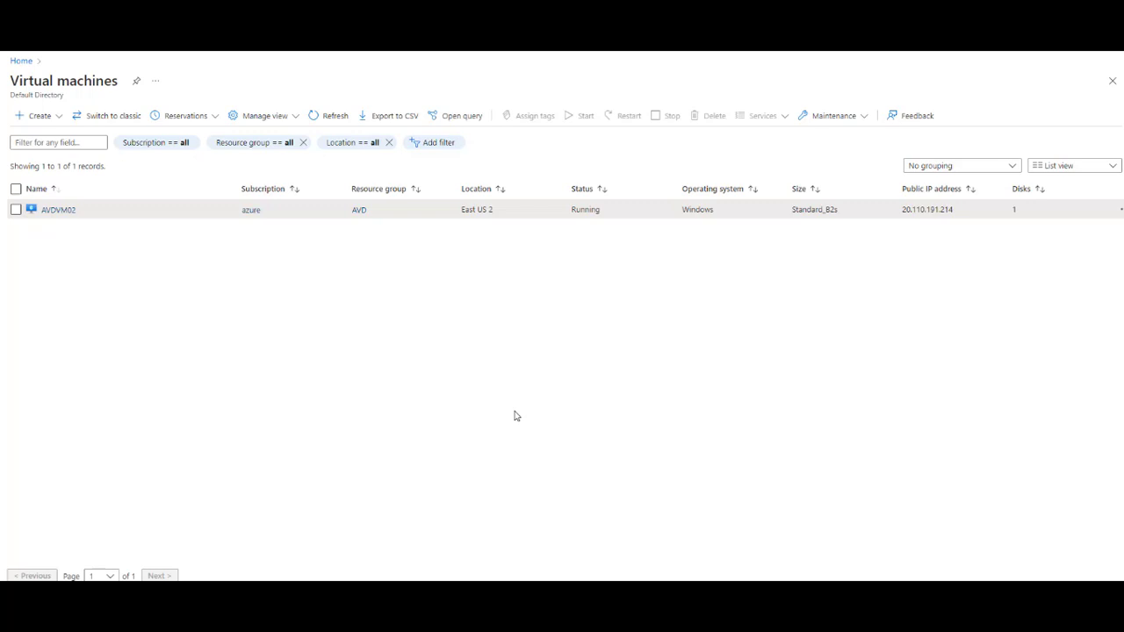
{"action": "mouse_move", "coordinate": [43, 162]}
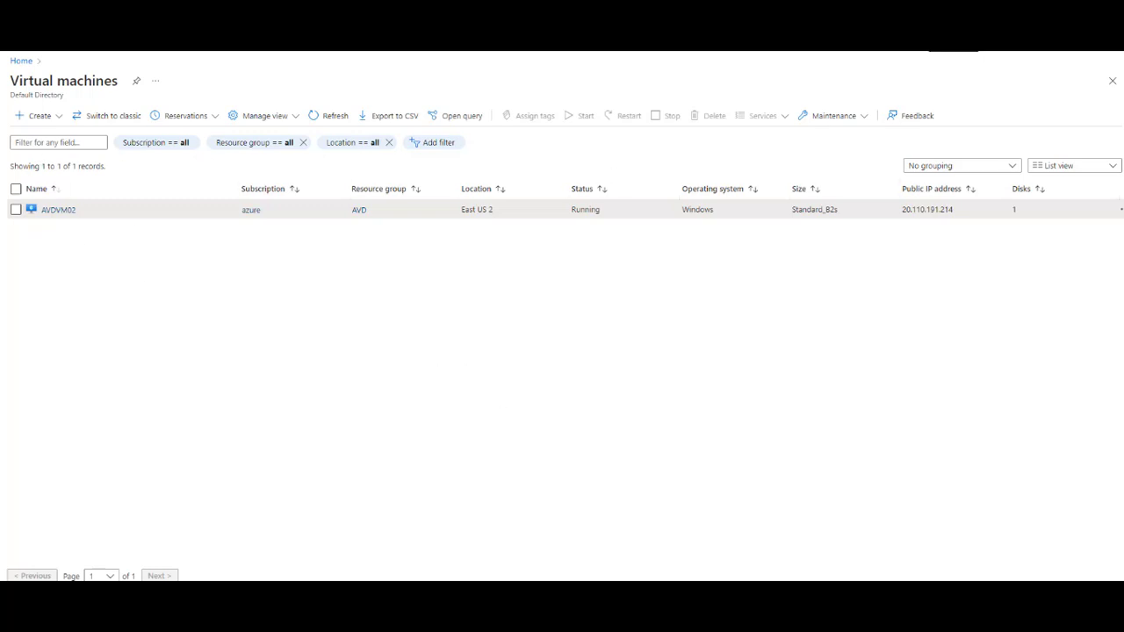
{"action": "mouse_move", "coordinate": [185, 341]}
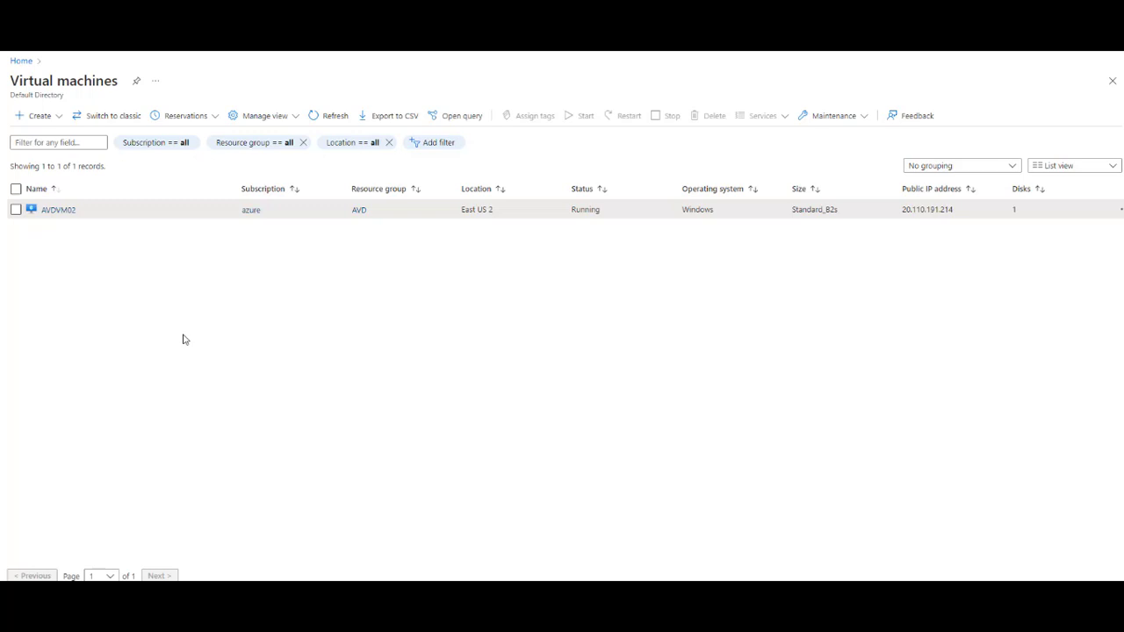
Open AVDVM02's replicated item in Site Recovery showing status 'Enabling protection'.
{"action": "left_click", "coordinate": [58, 211]}
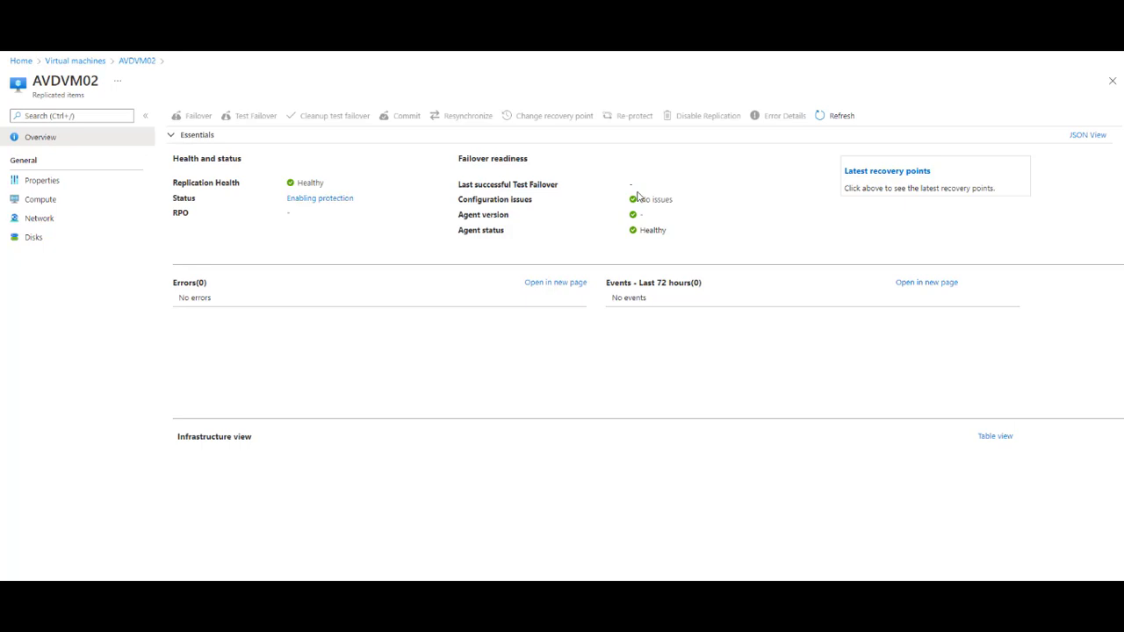
{"action": "mouse_move", "coordinate": [676, 133]}
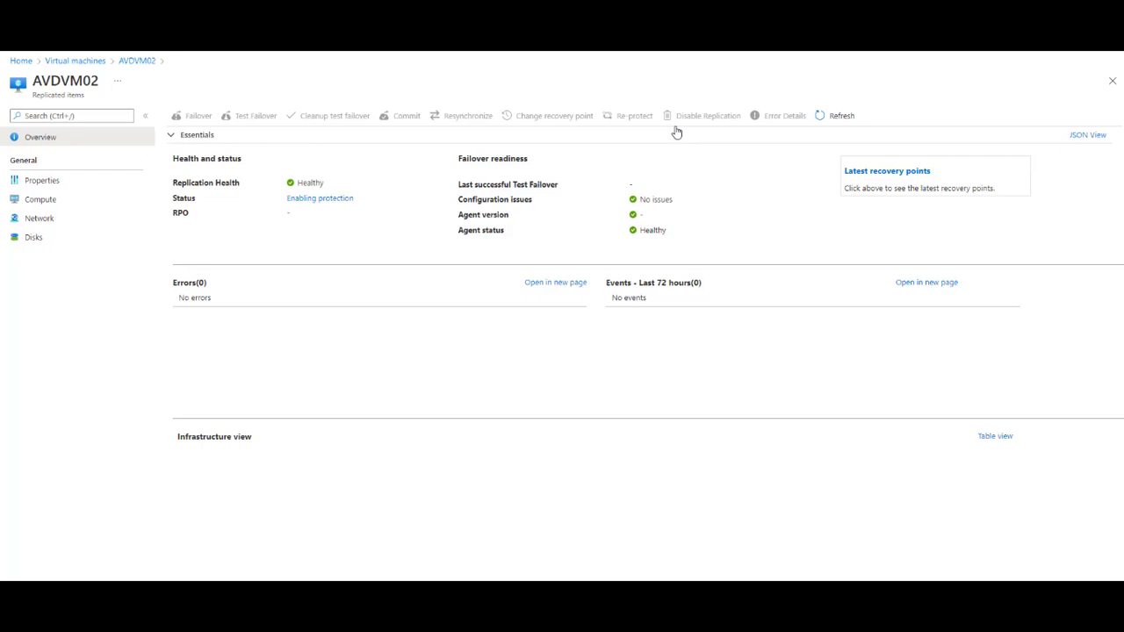
{"action": "mouse_move", "coordinate": [358, 211]}
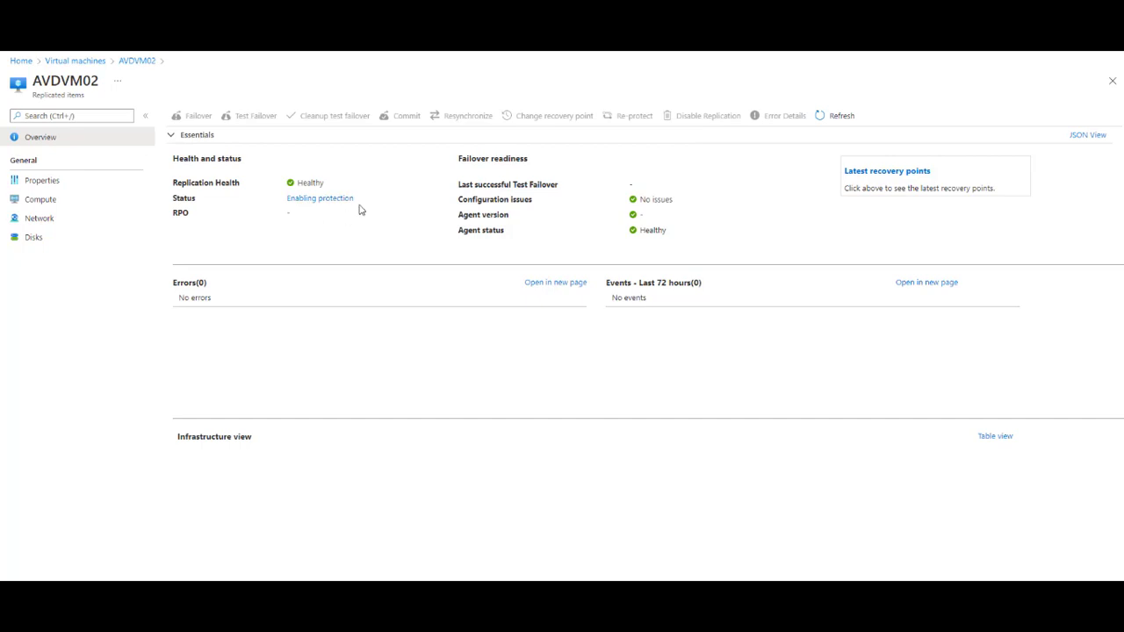
{"action": "mouse_move", "coordinate": [618, 260]}
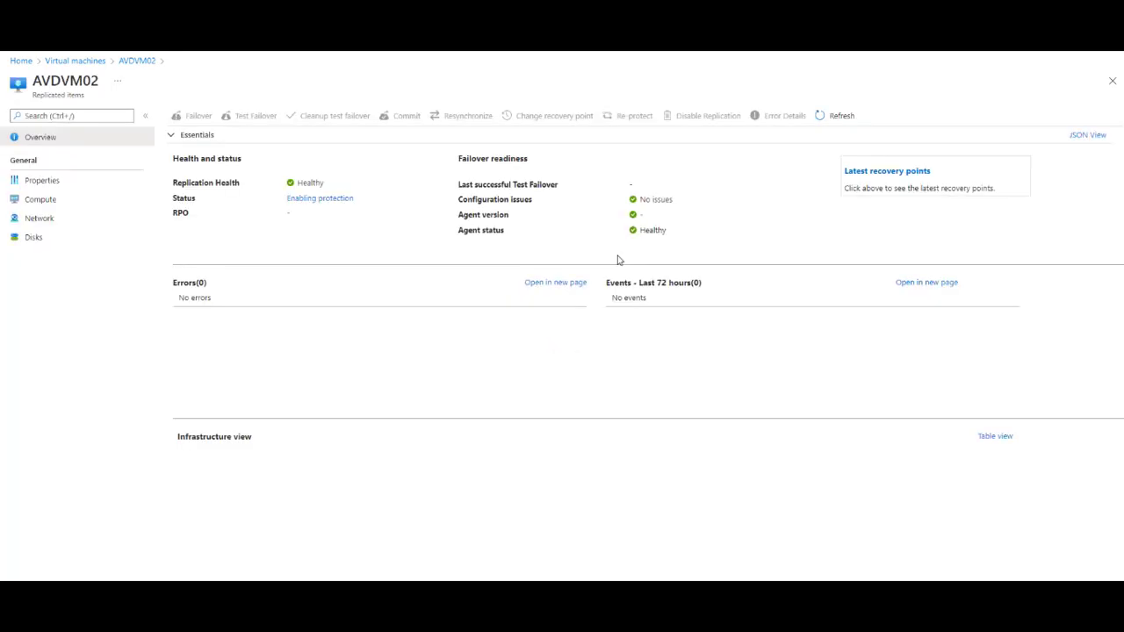